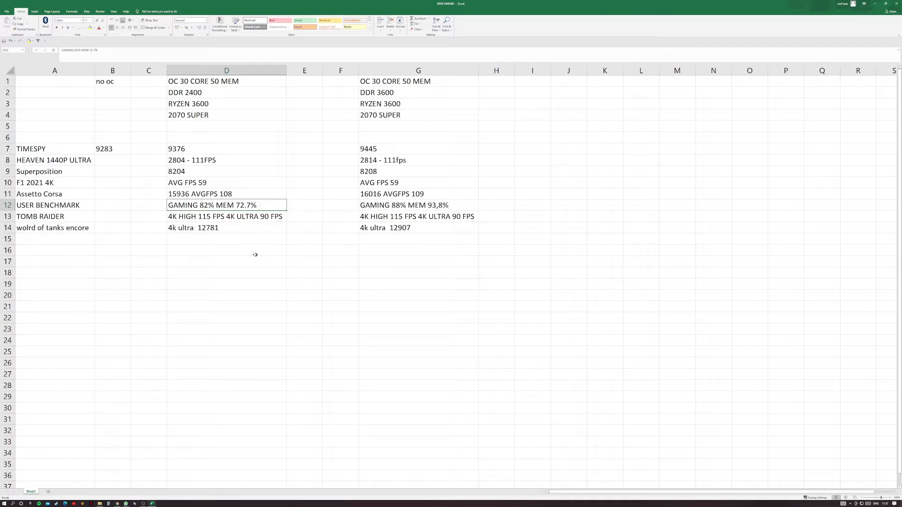
{"action": "left_click", "coordinate": [227, 295]}
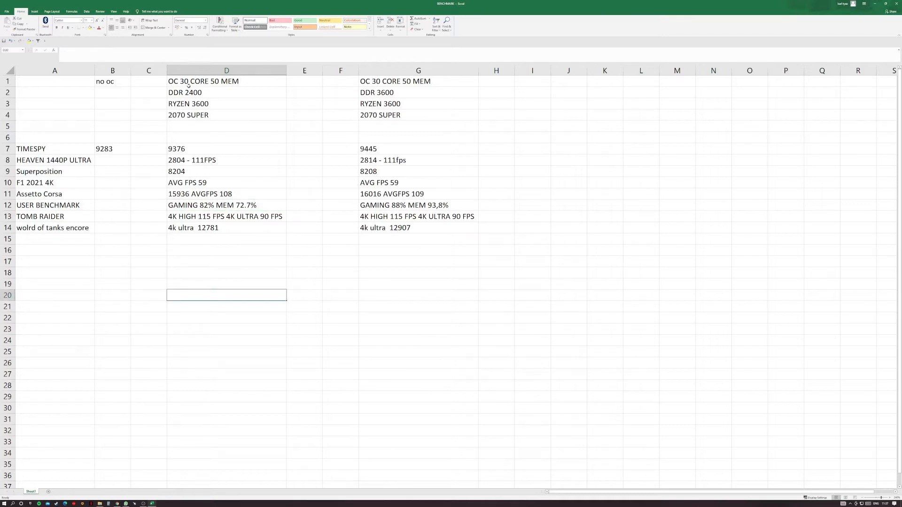
{"action": "left_click", "coordinate": [227, 250]}
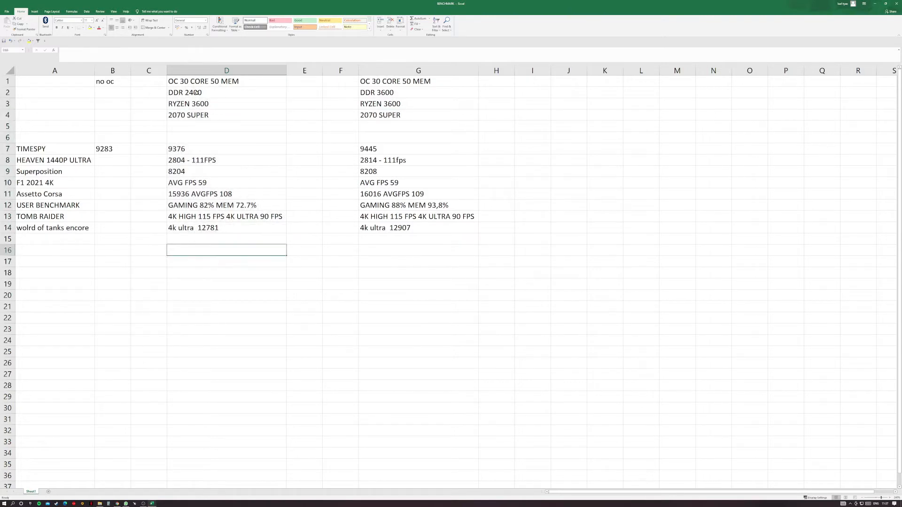
{"action": "left_click", "coordinate": [226, 92]}
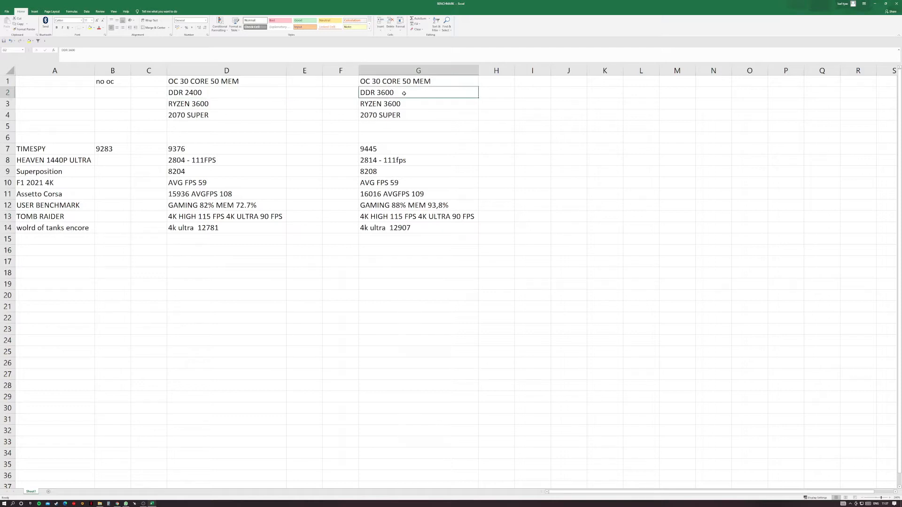
{"action": "mouse_move", "coordinate": [396, 98]}
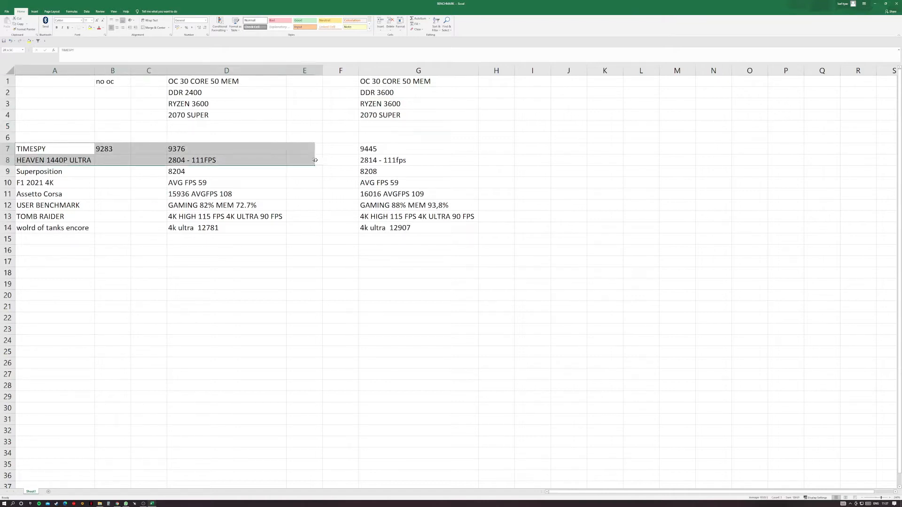
{"action": "left_click", "coordinate": [112, 149]}
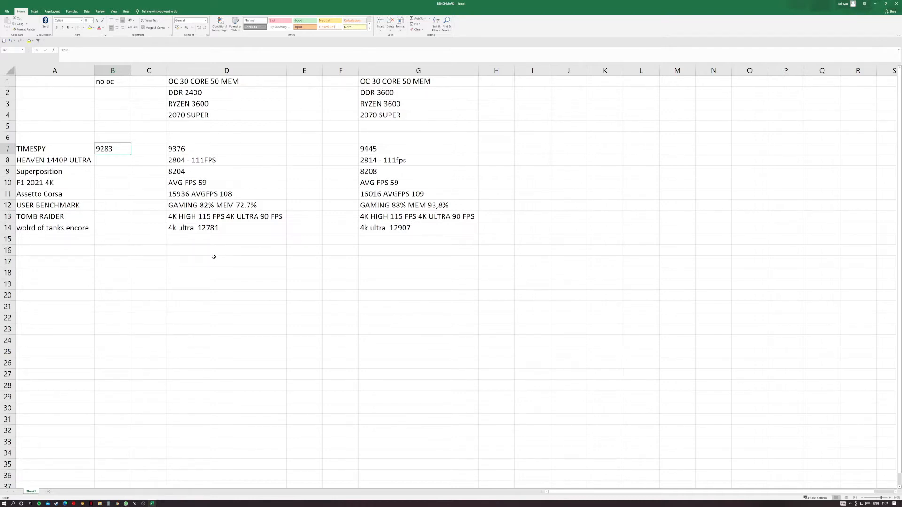
{"action": "left_click", "coordinate": [111, 217]}
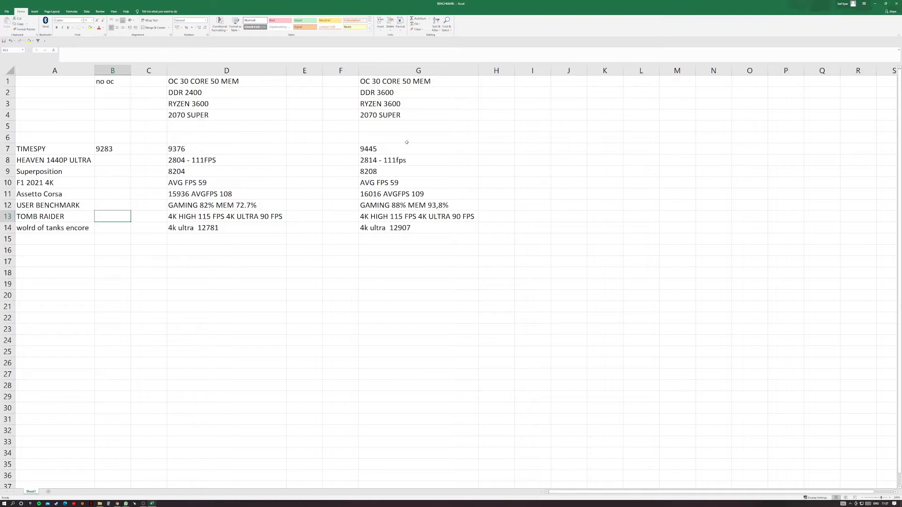
{"action": "left_click", "coordinate": [418, 149]}
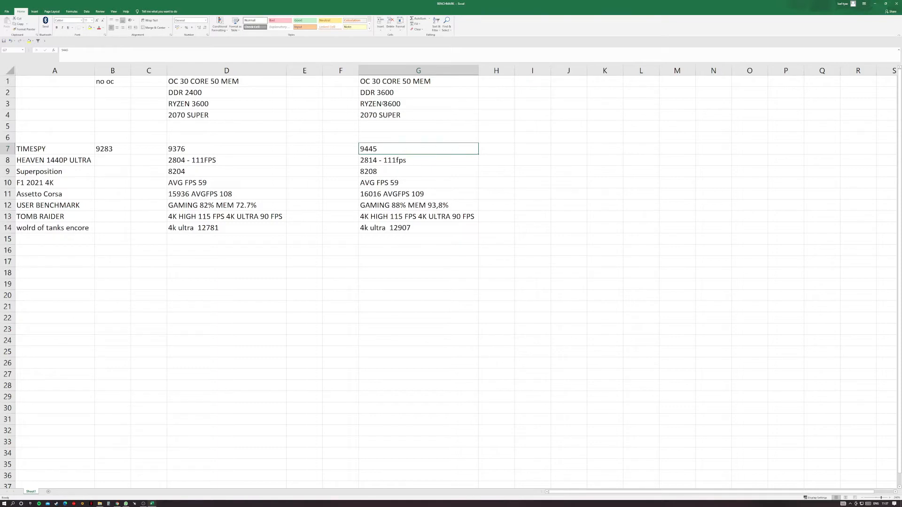
{"action": "mouse_move", "coordinate": [284, 153]}
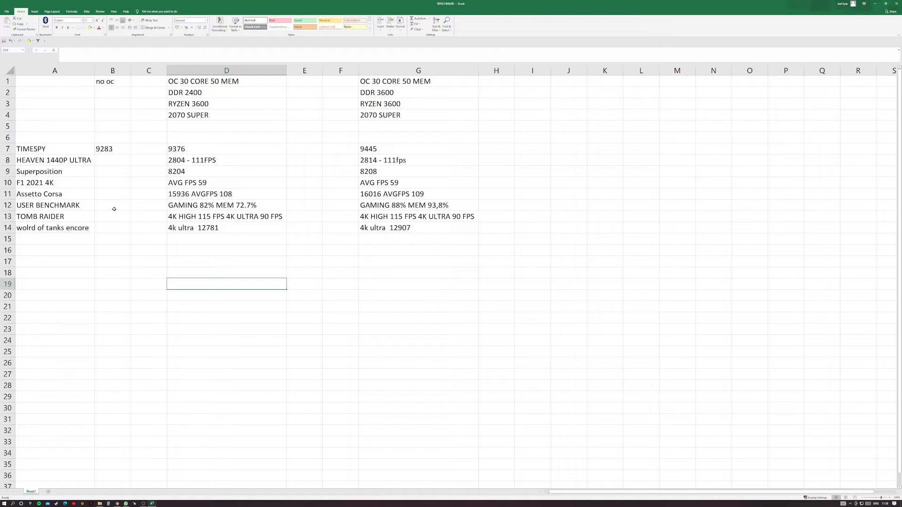
{"action": "mouse_move", "coordinate": [149, 242]}
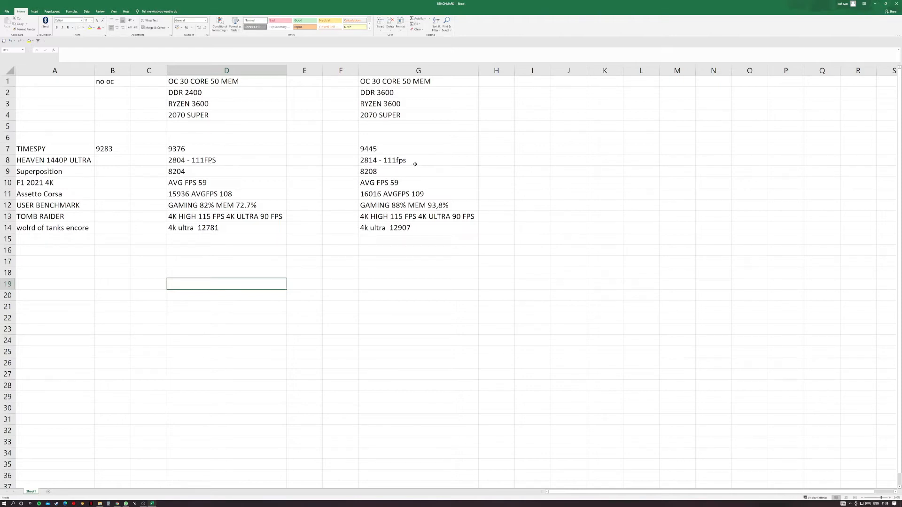
{"action": "left_click", "coordinate": [418, 160]}
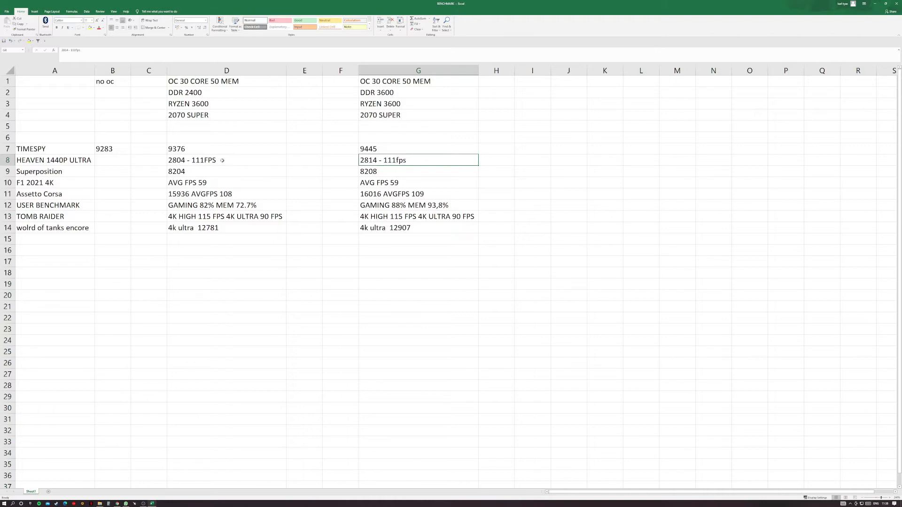
{"action": "mouse_move", "coordinate": [234, 263]}
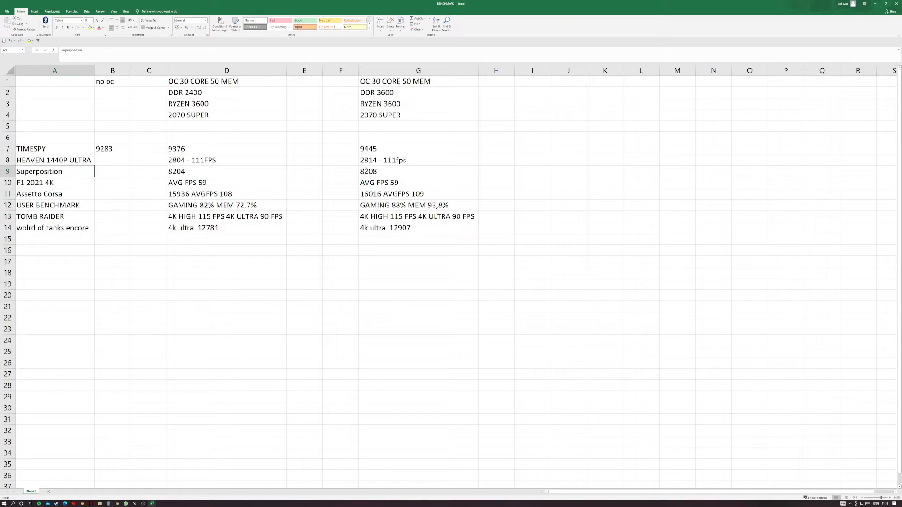
{"action": "left_click", "coordinate": [227, 171]}
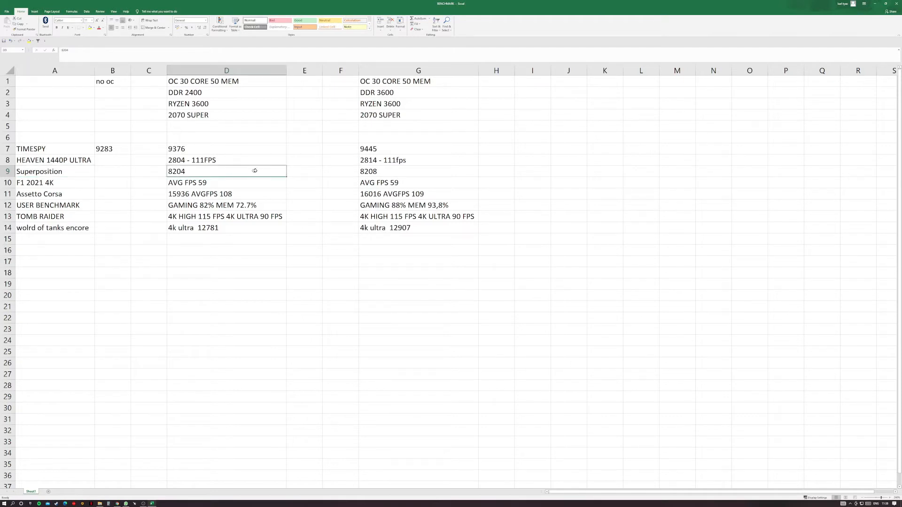
{"action": "left_click", "coordinate": [227, 250]}
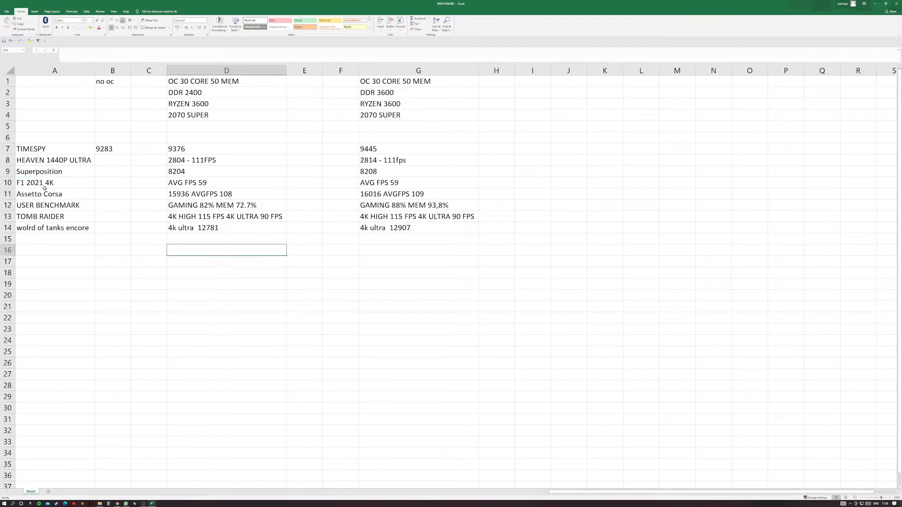
{"action": "mouse_move", "coordinate": [99, 184]}
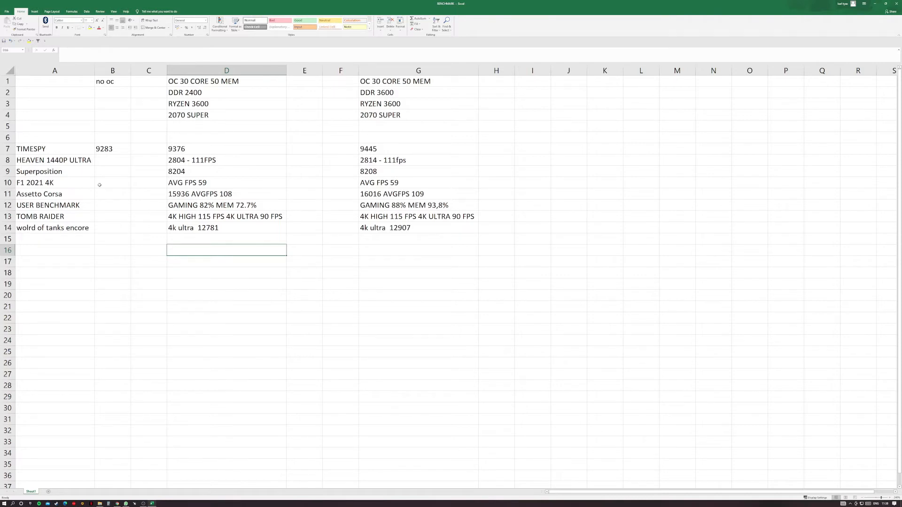
{"action": "mouse_move", "coordinate": [219, 190]}
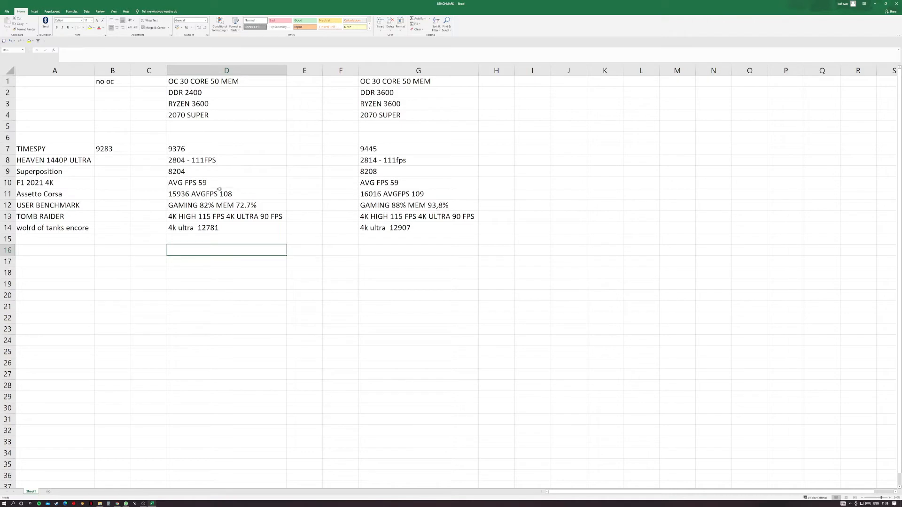
{"action": "left_click", "coordinate": [418, 182]}
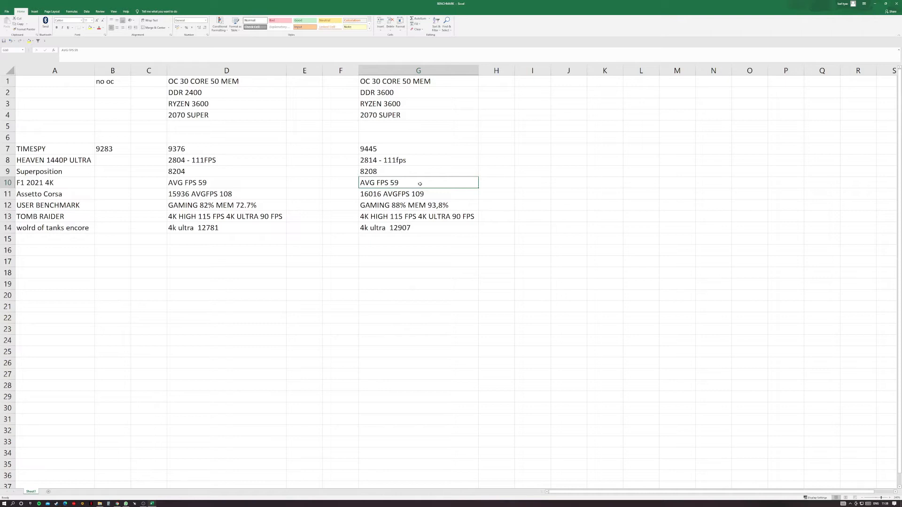
{"action": "mouse_move", "coordinate": [429, 161]}
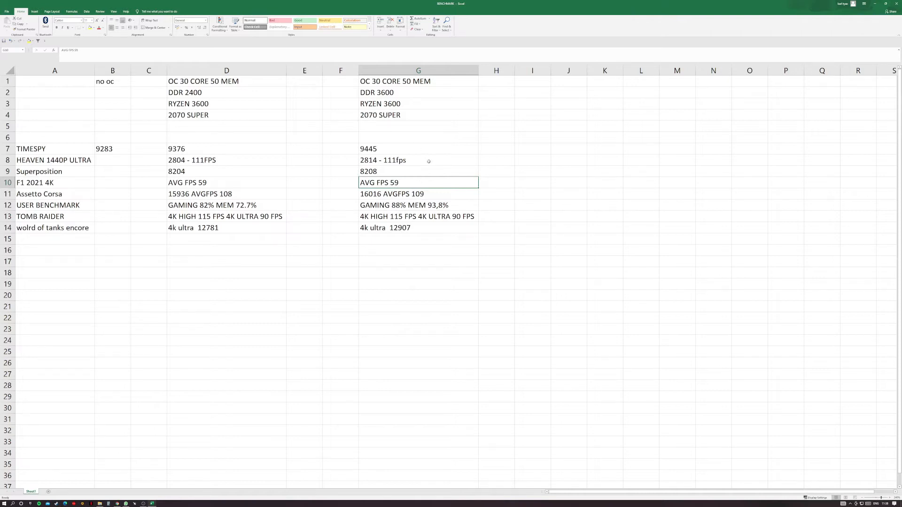
{"action": "mouse_move", "coordinate": [412, 127]}
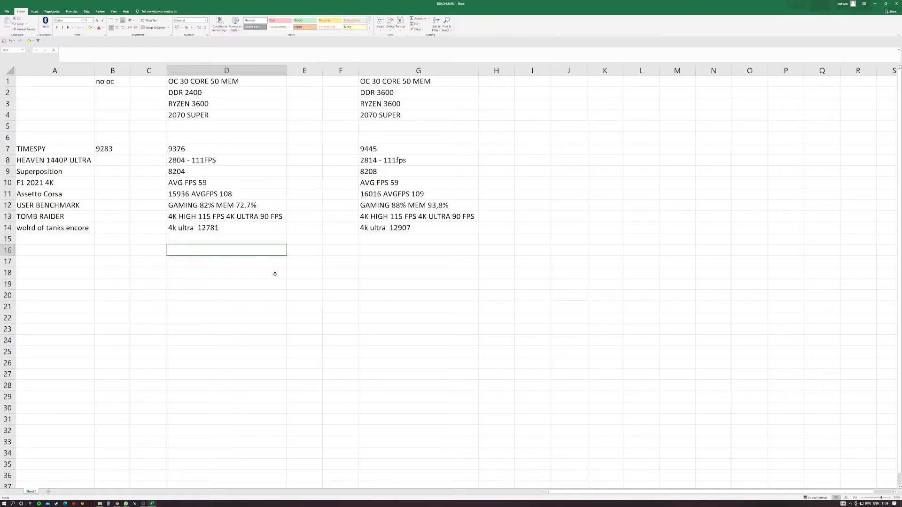
{"action": "mouse_move", "coordinate": [320, 239]}
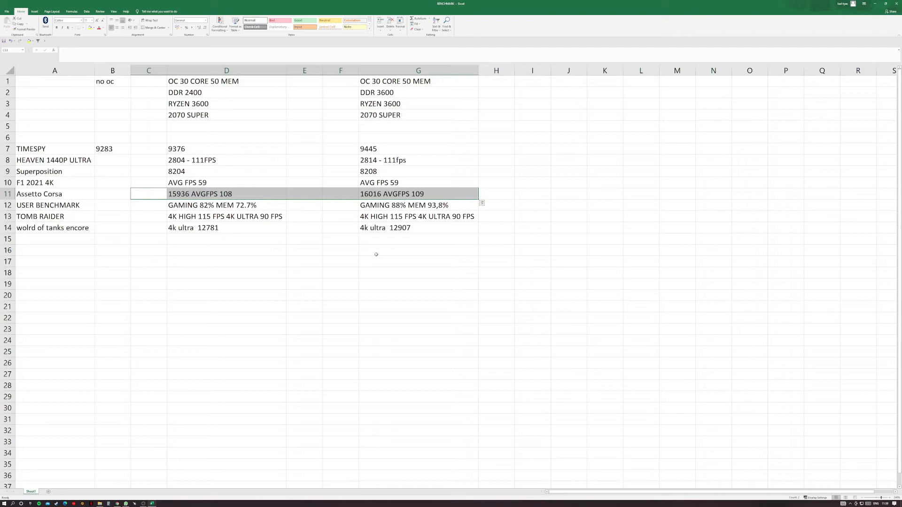
{"action": "left_click", "coordinate": [226, 193]}
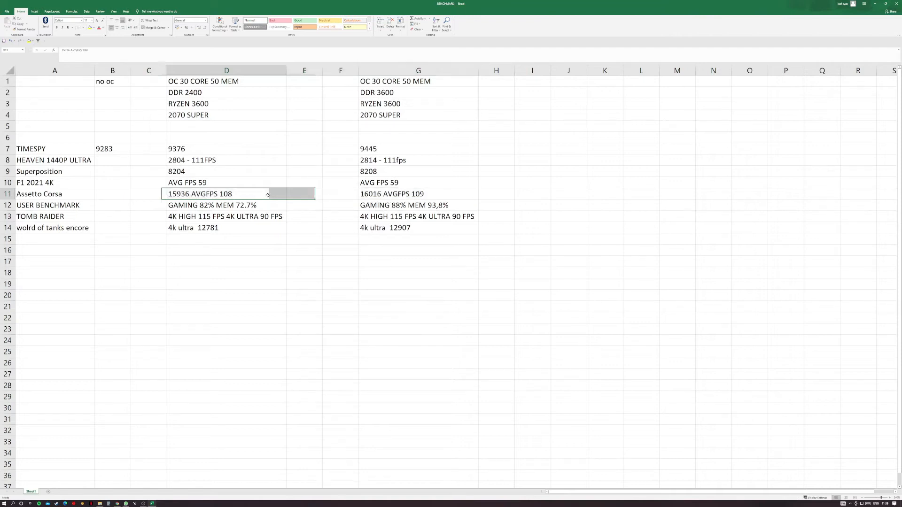
{"action": "left_click", "coordinate": [227, 194]}
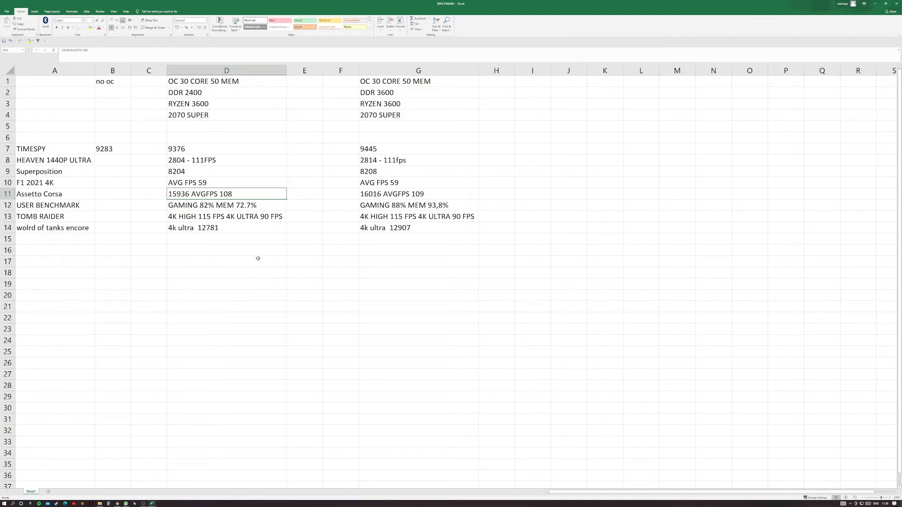
{"action": "left_click", "coordinate": [9, 206]}
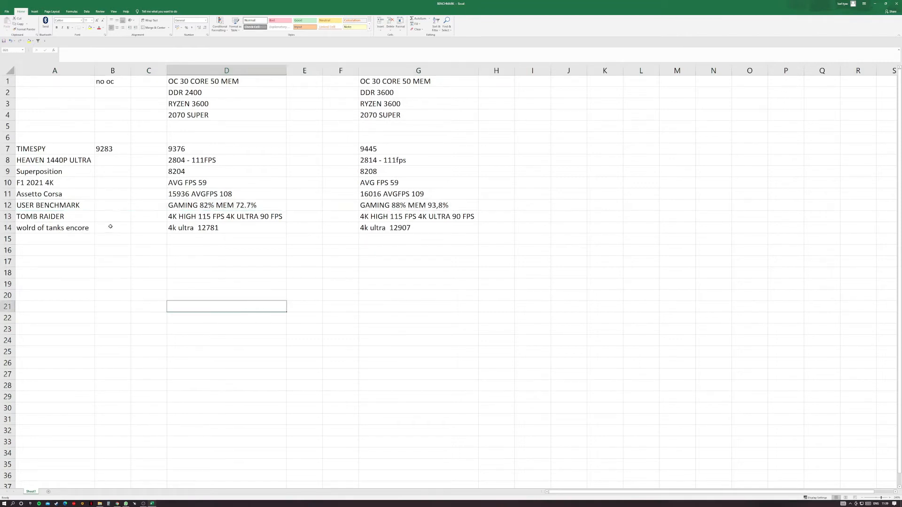
{"action": "left_click", "coordinate": [49, 206]}
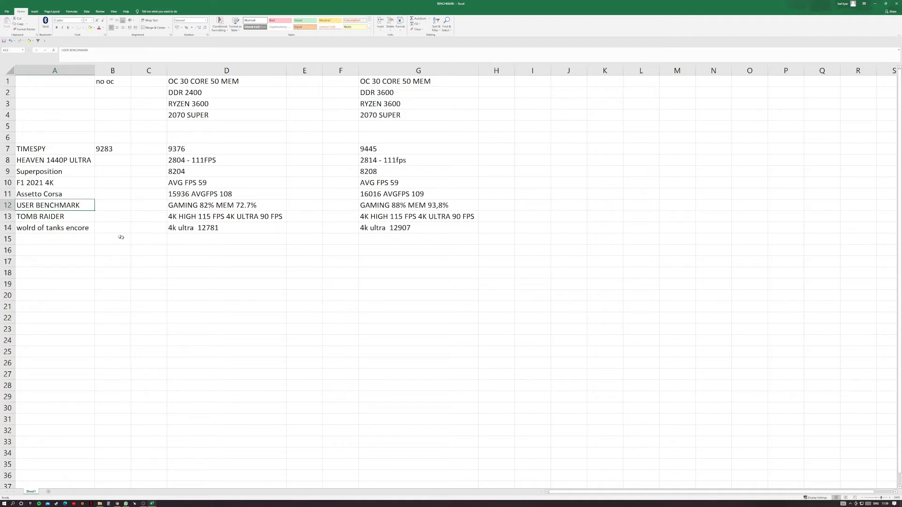
{"action": "mouse_move", "coordinate": [197, 92]}
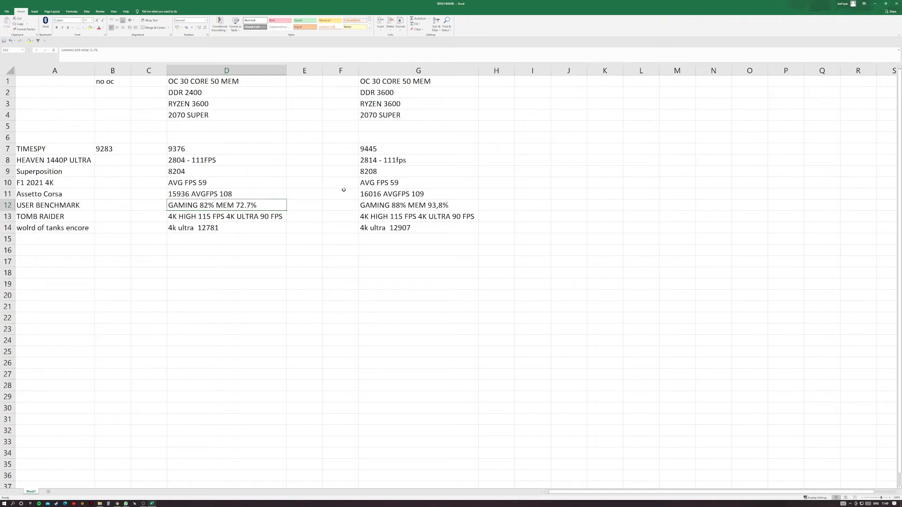
{"action": "left_click", "coordinate": [419, 206]}
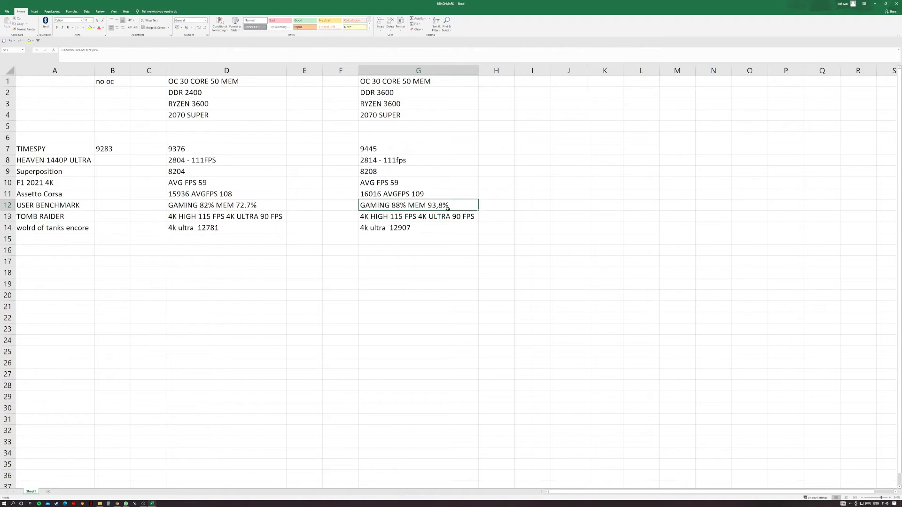
{"action": "mouse_move", "coordinate": [452, 210]}
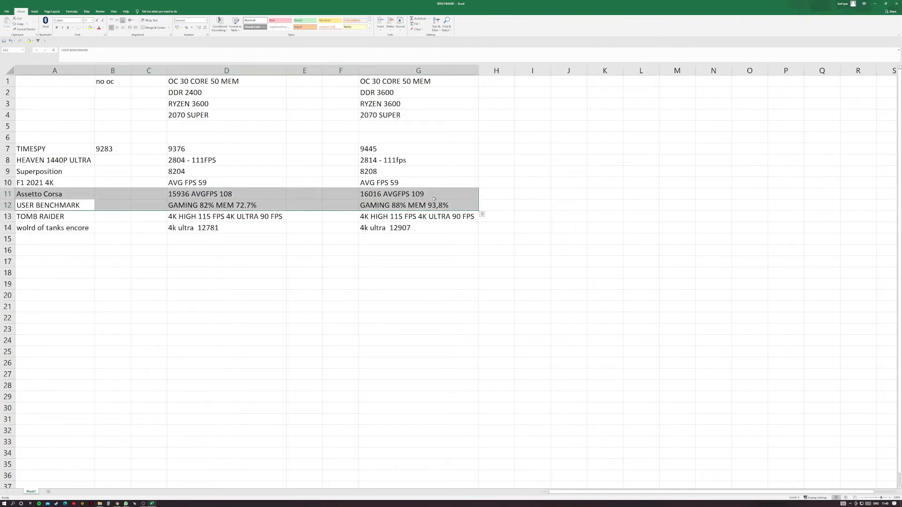
{"action": "left_click", "coordinate": [418, 216]}
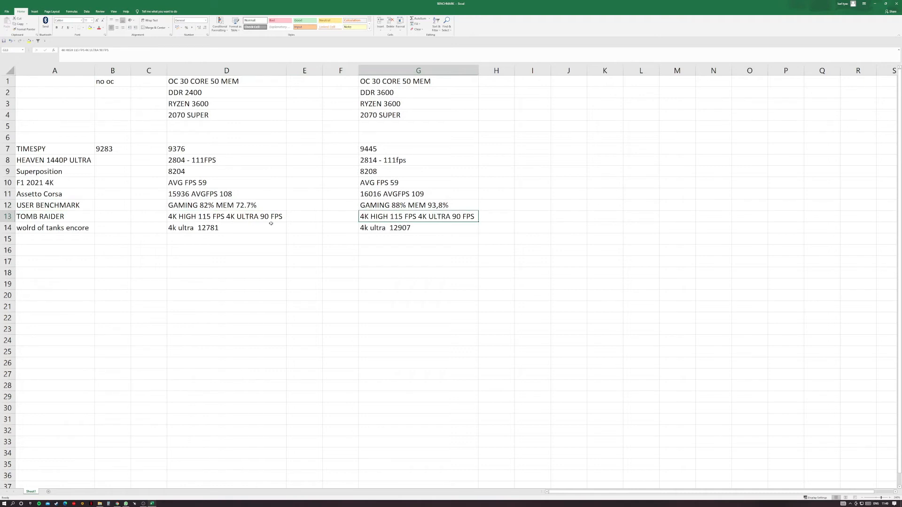
{"action": "left_click", "coordinate": [418, 205]}
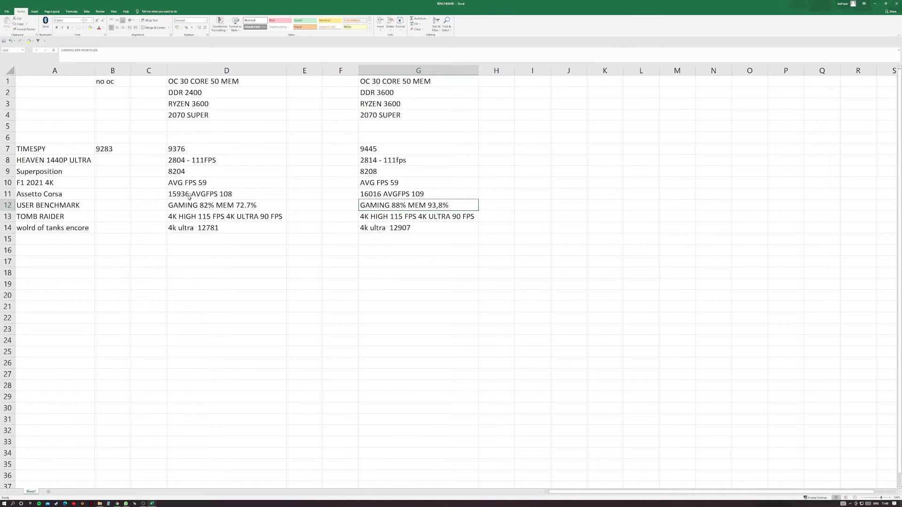
{"action": "left_click", "coordinate": [418, 261]}
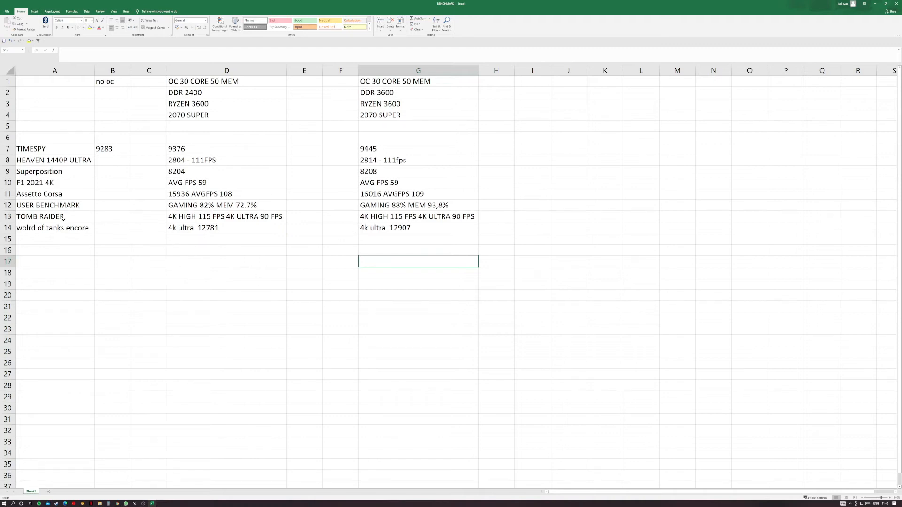
{"action": "left_click", "coordinate": [55, 216]}
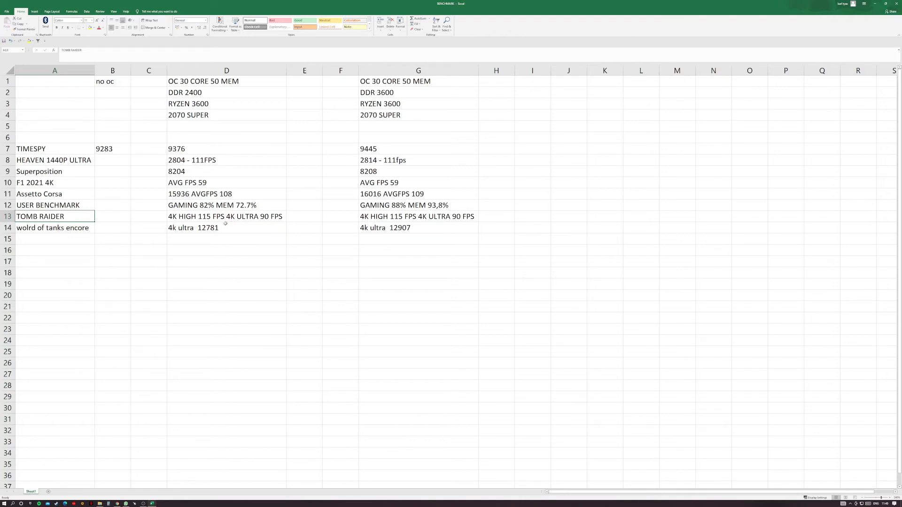
{"action": "mouse_move", "coordinate": [250, 220]}
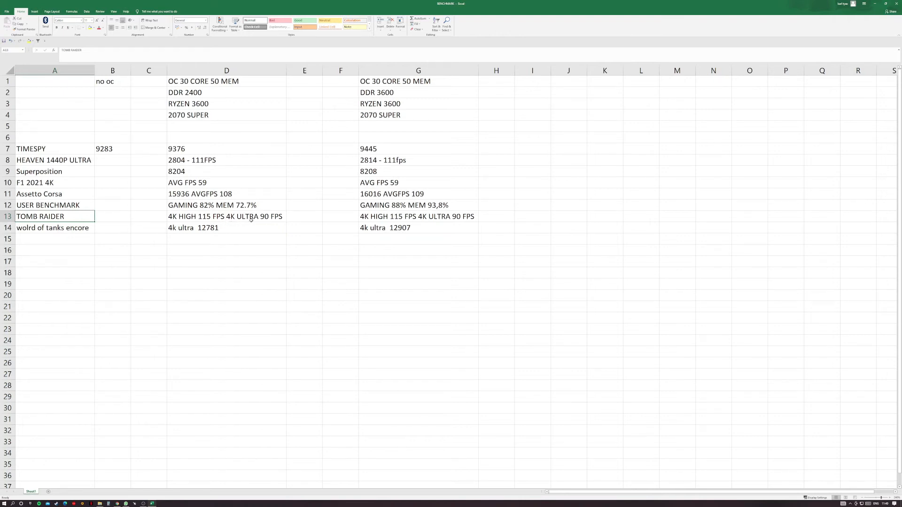
{"action": "left_click", "coordinate": [418, 216]}
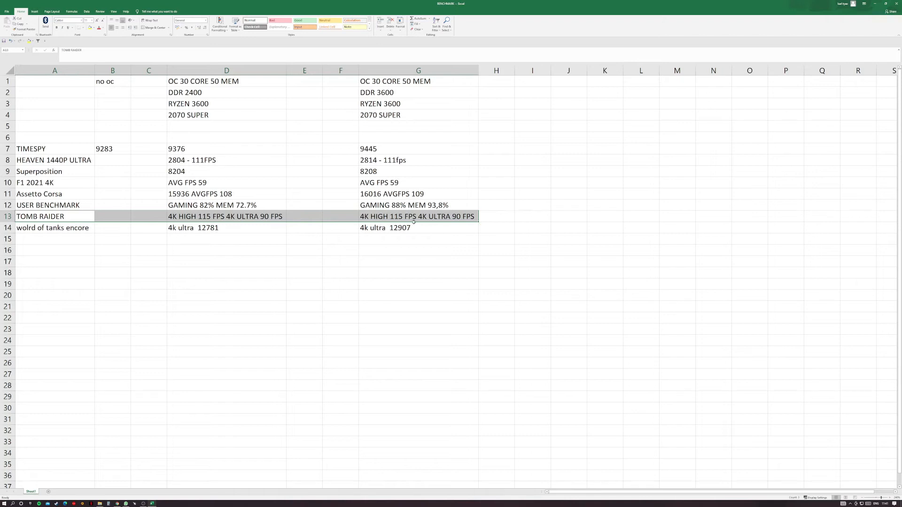
{"action": "left_click", "coordinate": [227, 261]}
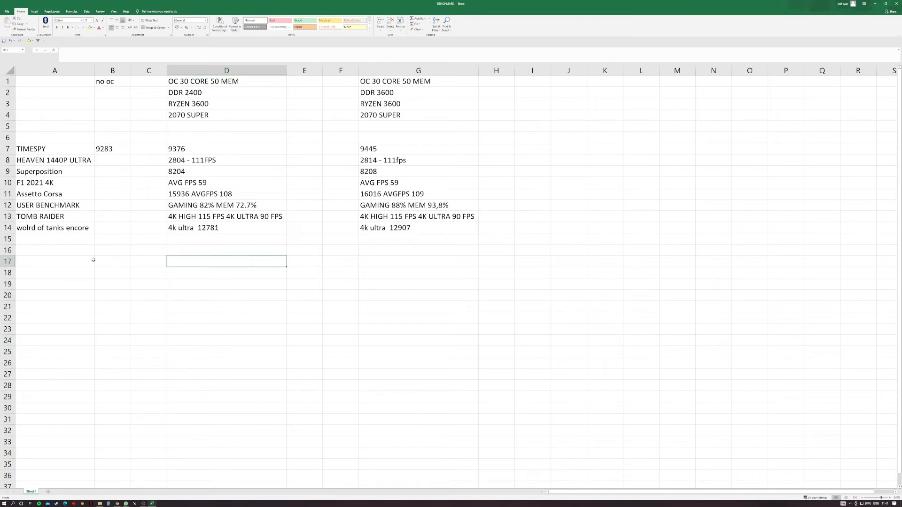
{"action": "mouse_move", "coordinate": [92, 259]}
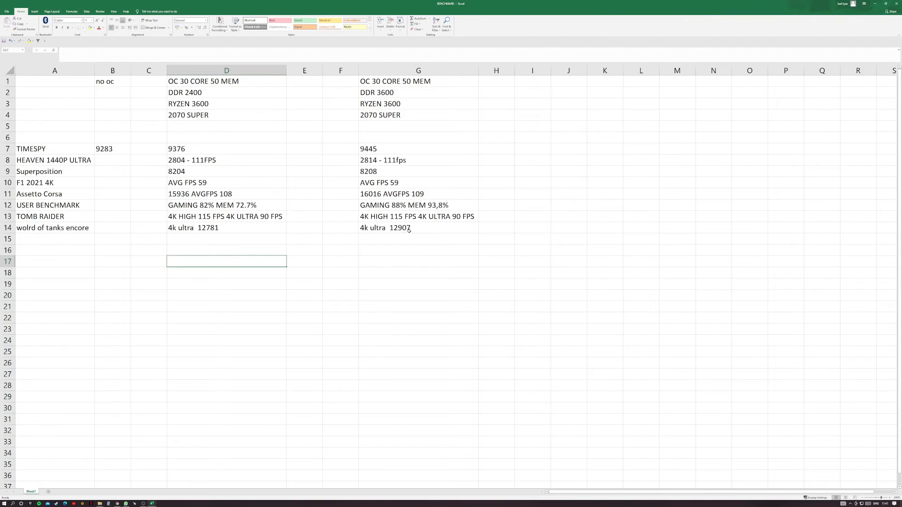
{"action": "left_click", "coordinate": [226, 227]}
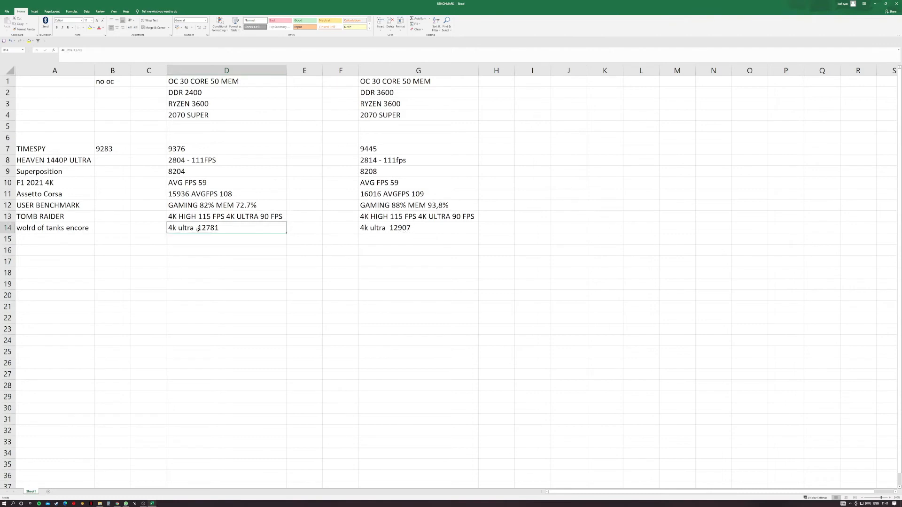
{"action": "left_click", "coordinate": [226, 256]}
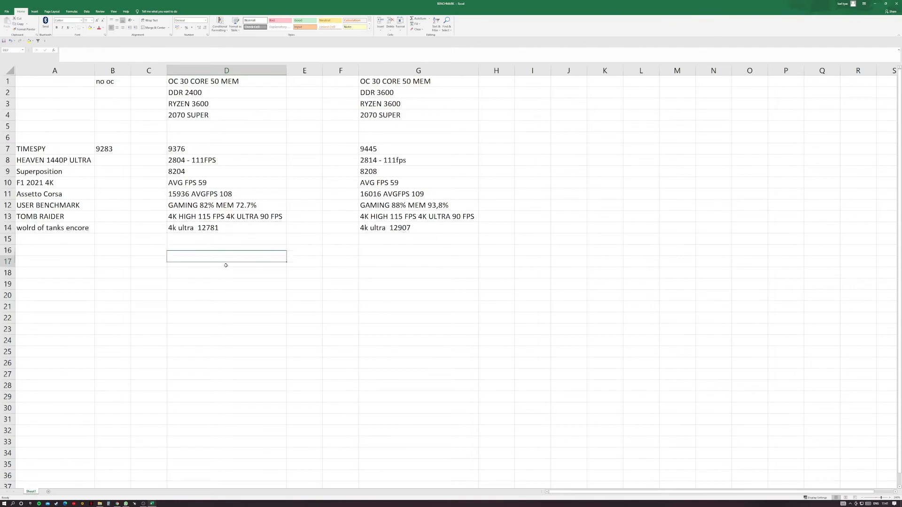
{"action": "left_click", "coordinate": [418, 228]}
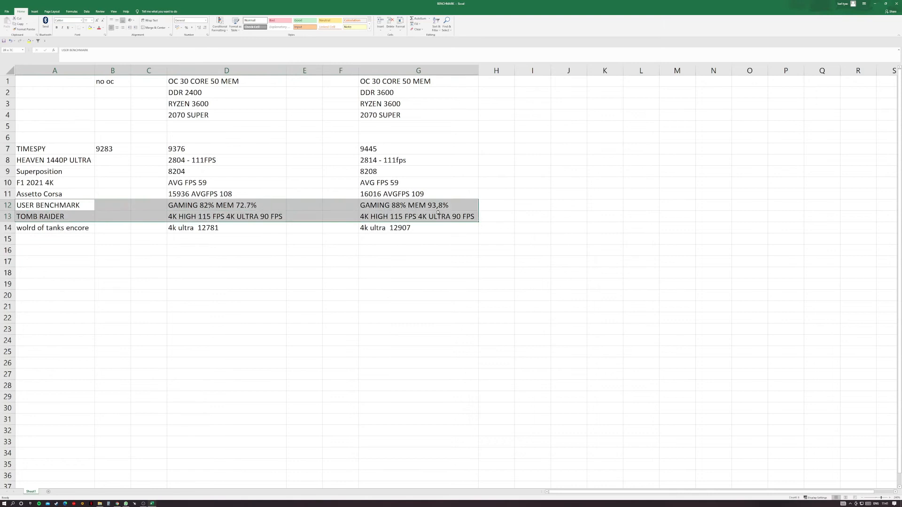
{"action": "left_click", "coordinate": [419, 206]}
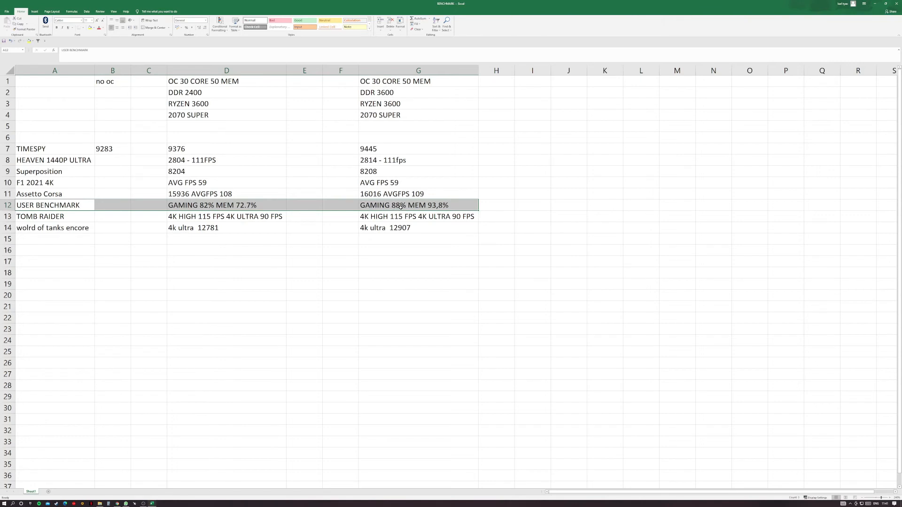
{"action": "left_click", "coordinate": [226, 261]}
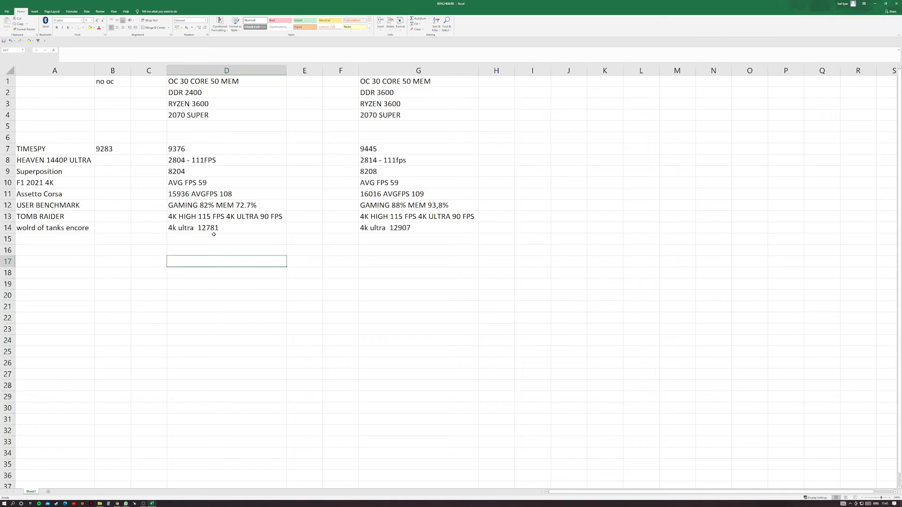
{"action": "mouse_move", "coordinate": [401, 246]}
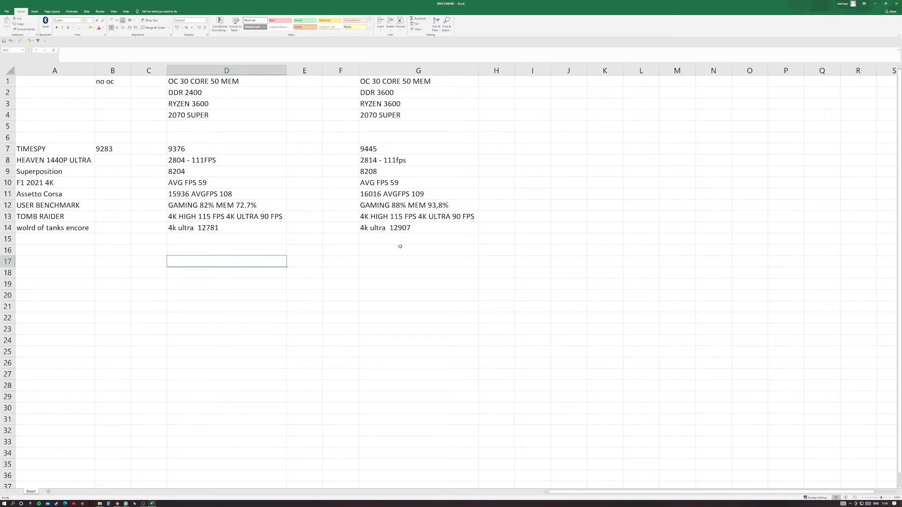
{"action": "mouse_move", "coordinate": [423, 230]}
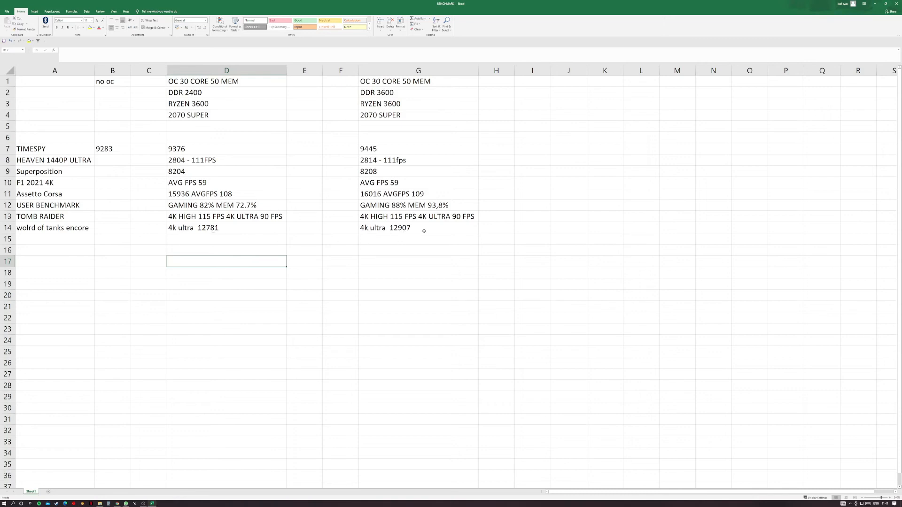